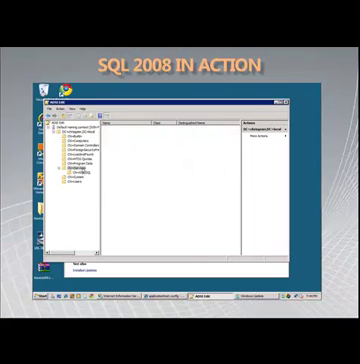
Open the context menu for the SQL service account object to reveal Properties
right_click(78, 135)
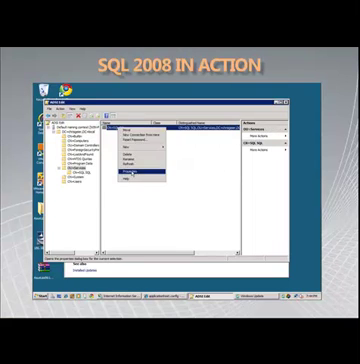